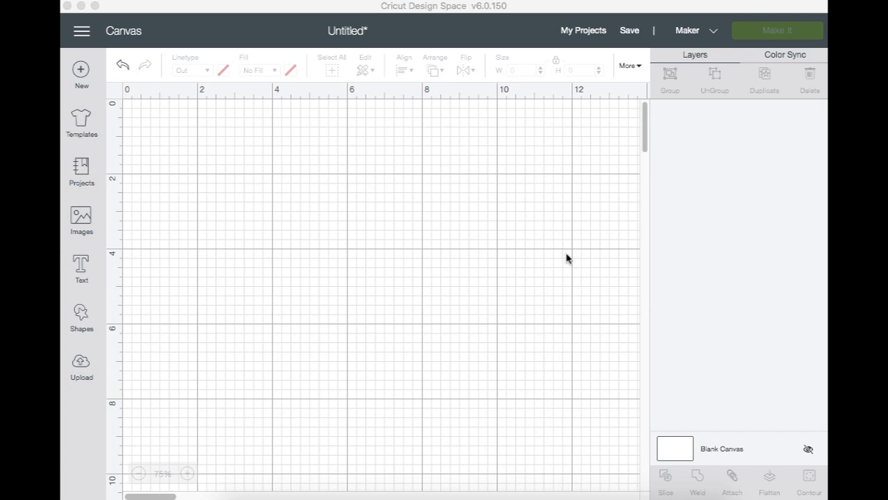
pyautogui.moveTo(525, 261)
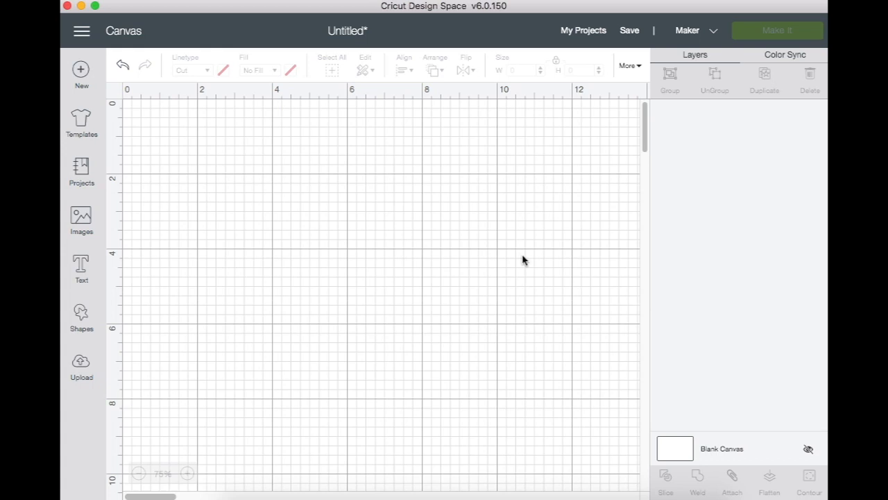
# Go to the Upload page listing the recently uploaded photo and ornament template.
pyautogui.click(80, 363)
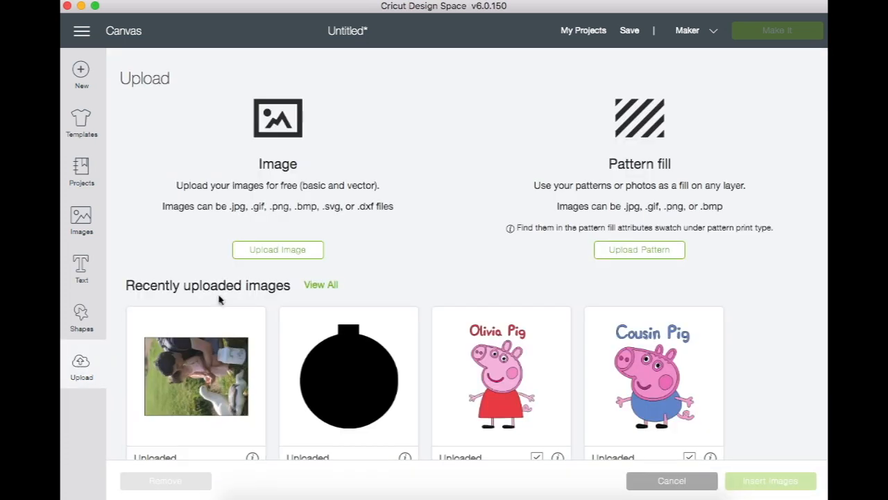
# Insert the Float_ornament_template onto the canvas as a black Cut layer, about 3.865 by 4.084 in.
pyautogui.click(348, 376)
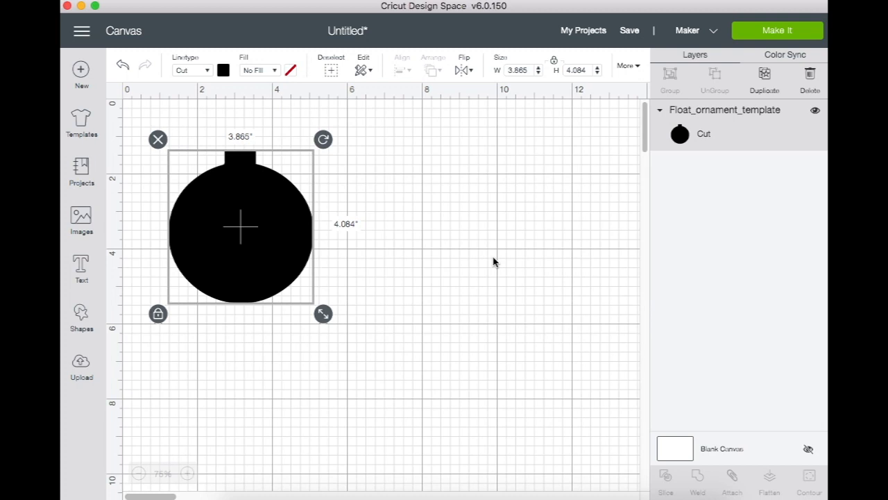
pyautogui.moveTo(81, 361)
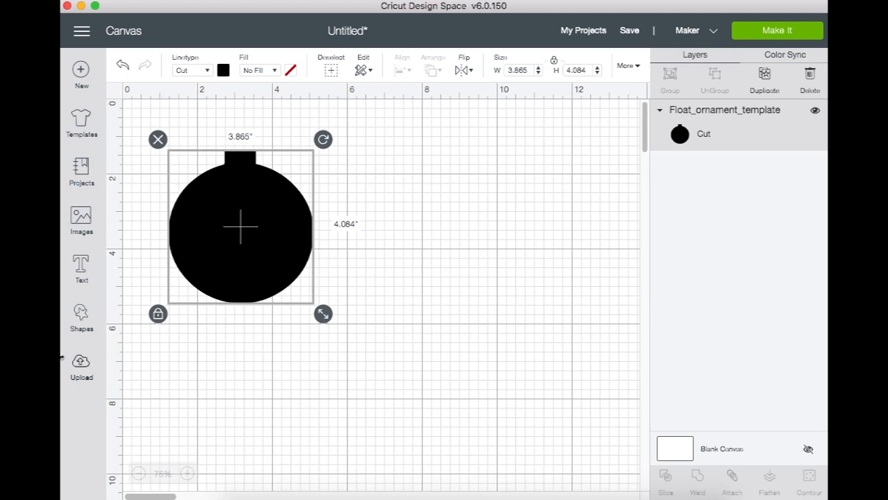
pyautogui.moveTo(80, 364)
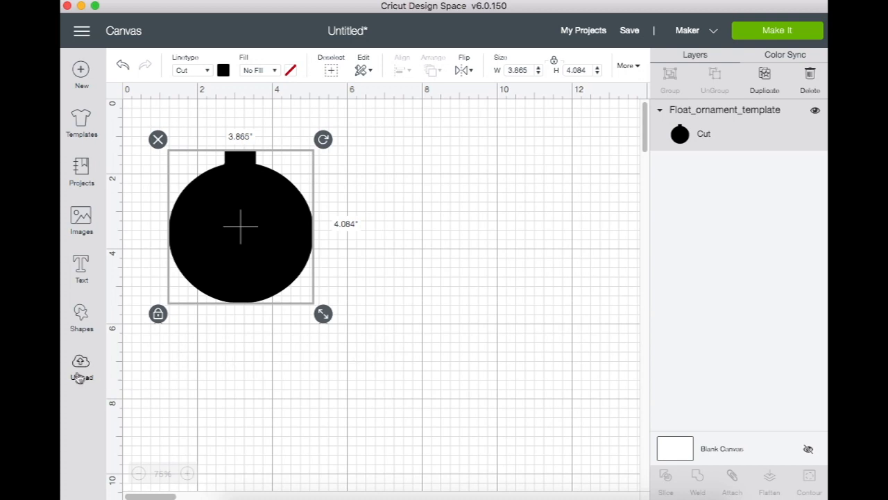
# Insert the uploaded family photo onto the canvas as a Cut | Print layer, 23.9 by 17.8 in.
pyautogui.click(80, 367)
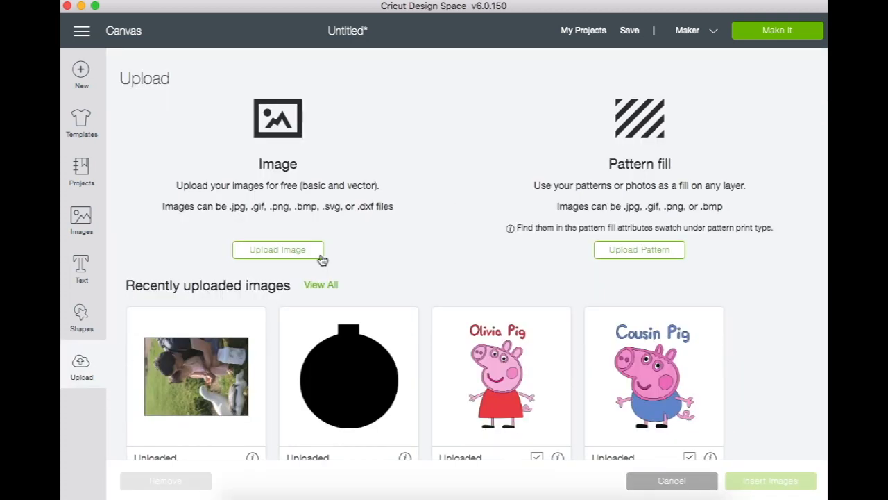
pyautogui.moveTo(222, 386)
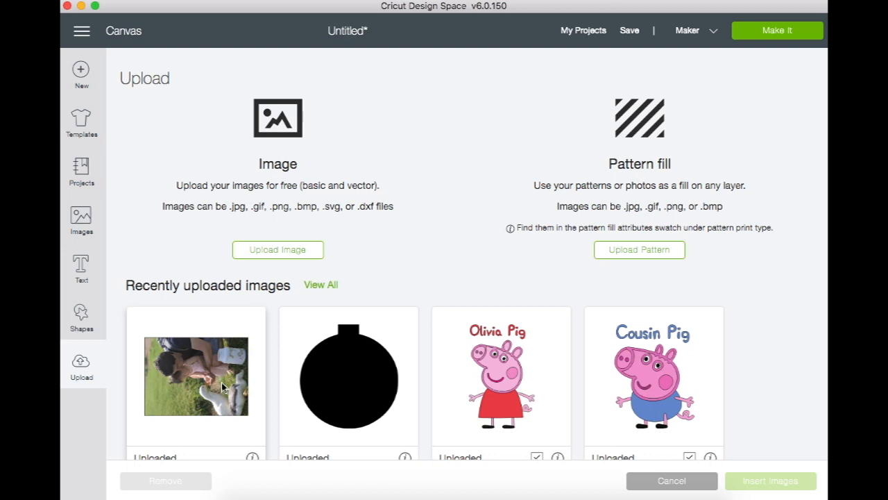
pyautogui.moveTo(197, 376)
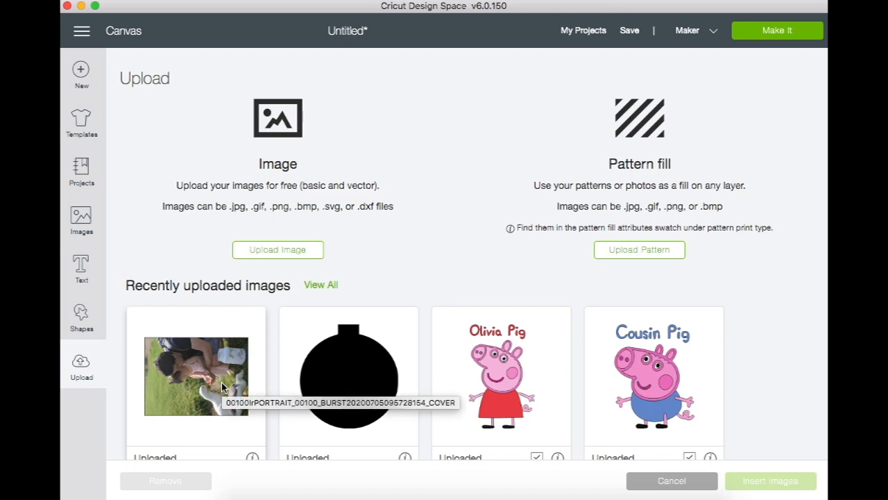
pyautogui.click(196, 375)
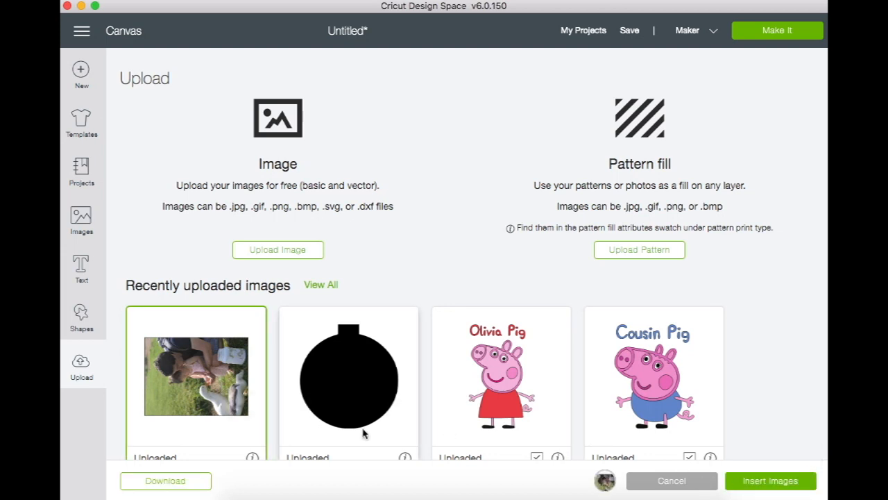
pyautogui.moveTo(729, 457)
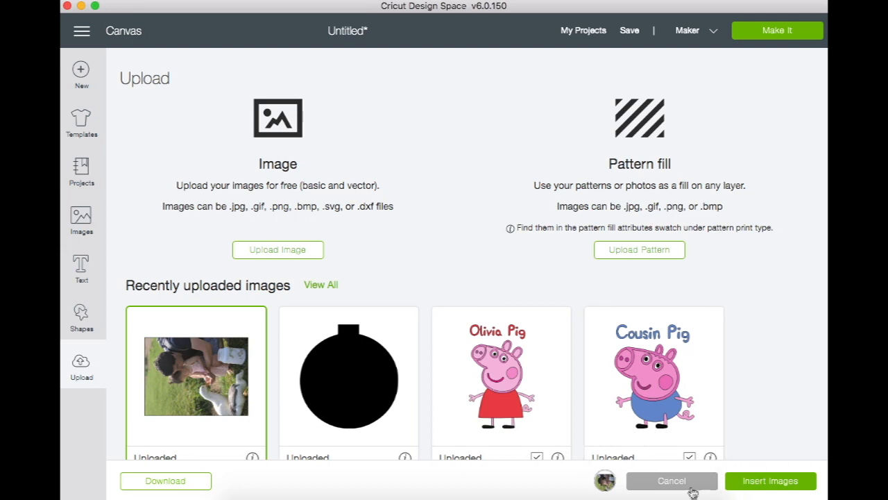
pyautogui.click(770, 480)
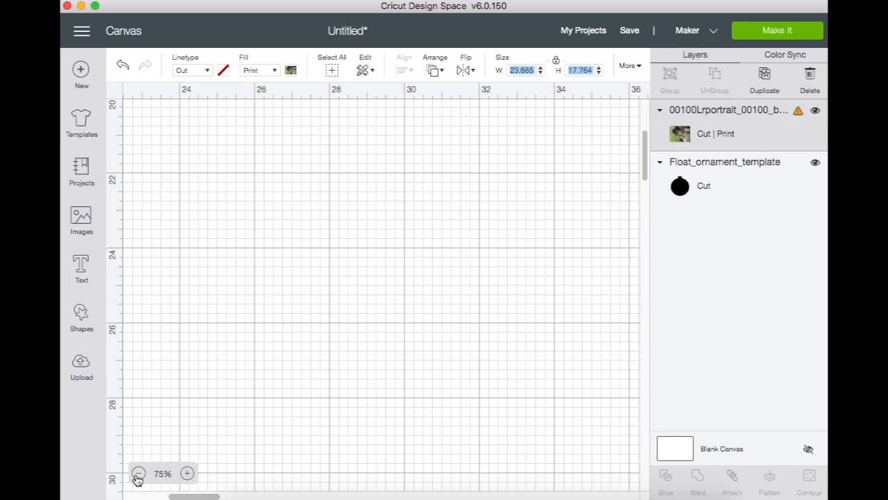
# Shrink the oversized photo to roughly 5.4 by 7.2 in near the ornament template.
pyautogui.click(139, 473)
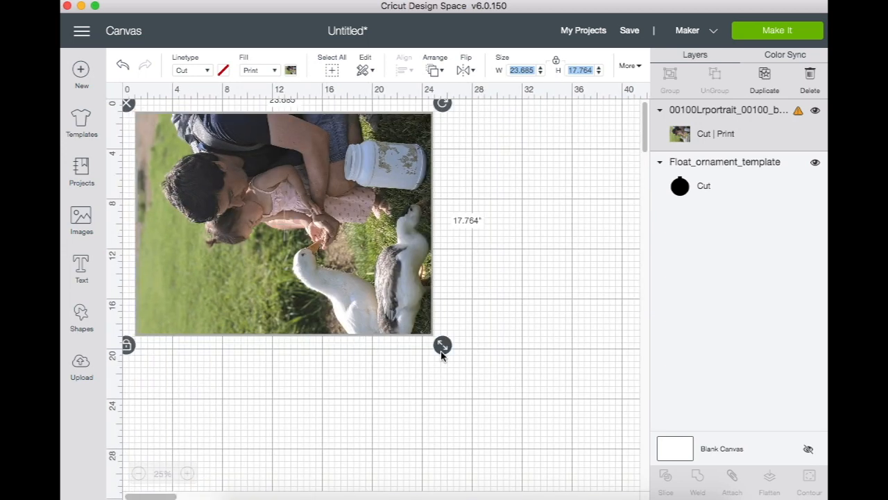
pyautogui.moveTo(442, 344); pyautogui.dragTo(236, 190)
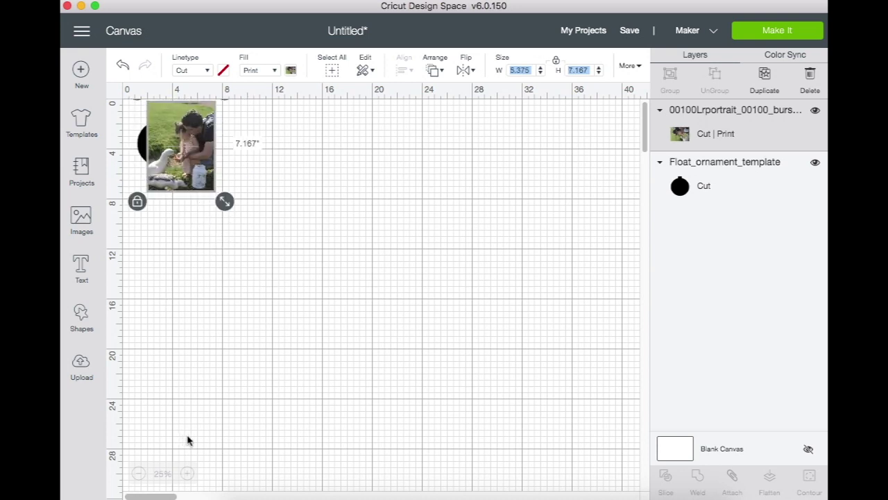
pyautogui.click(186, 472)
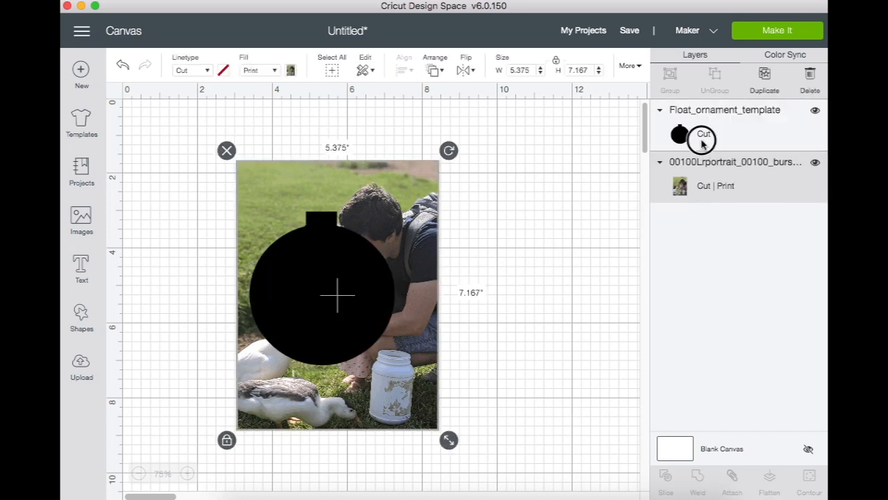
# Make the ornament template a Draw layer with a colored pen outline over the photo.
pyautogui.click(702, 133)
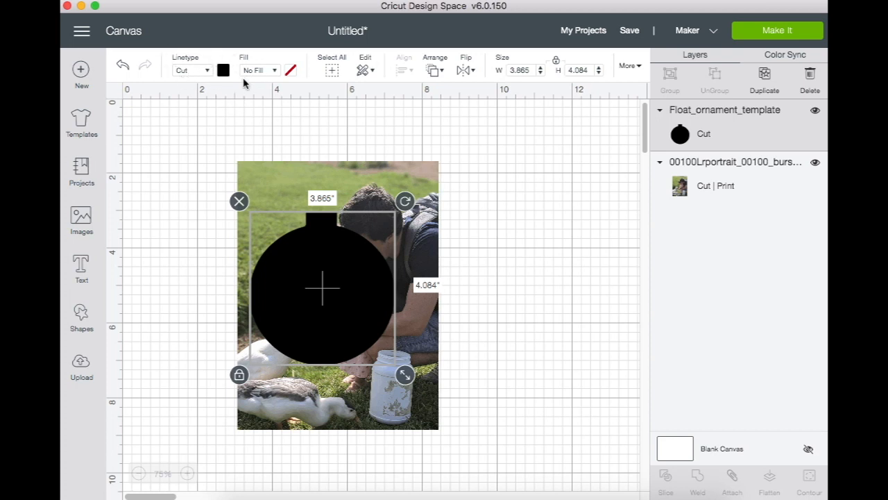
pyautogui.click(193, 69)
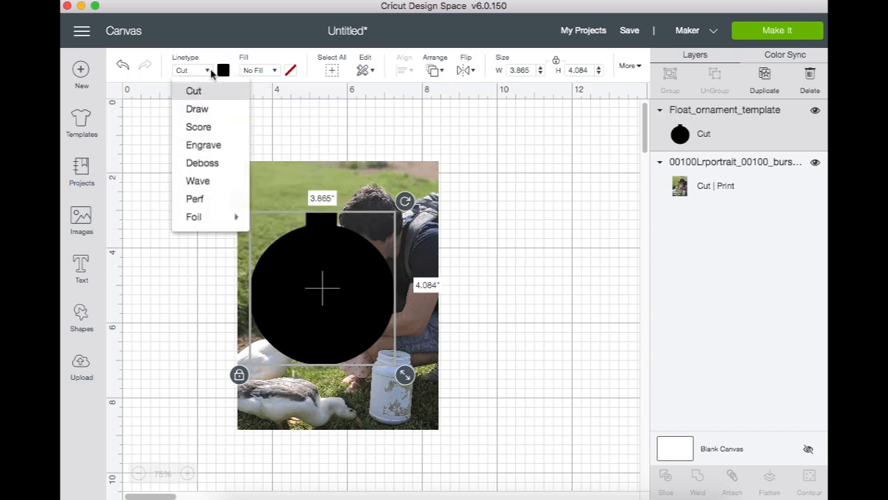
pyautogui.click(197, 108)
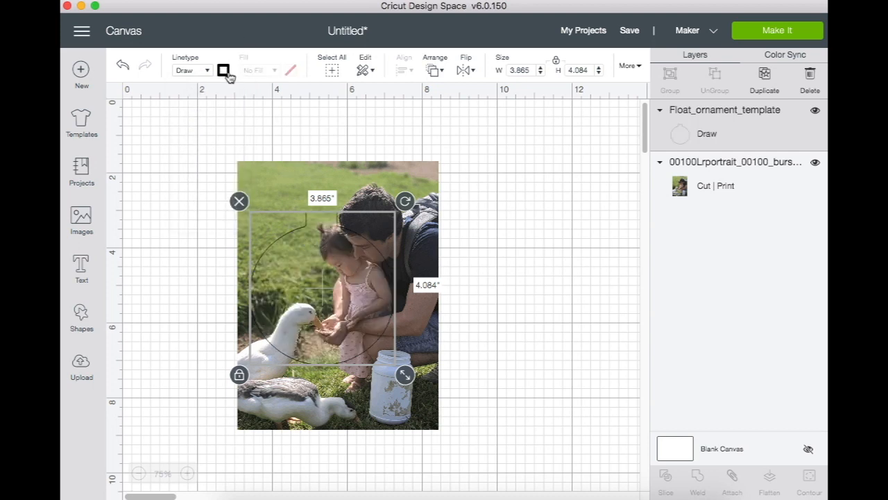
pyautogui.click(223, 69)
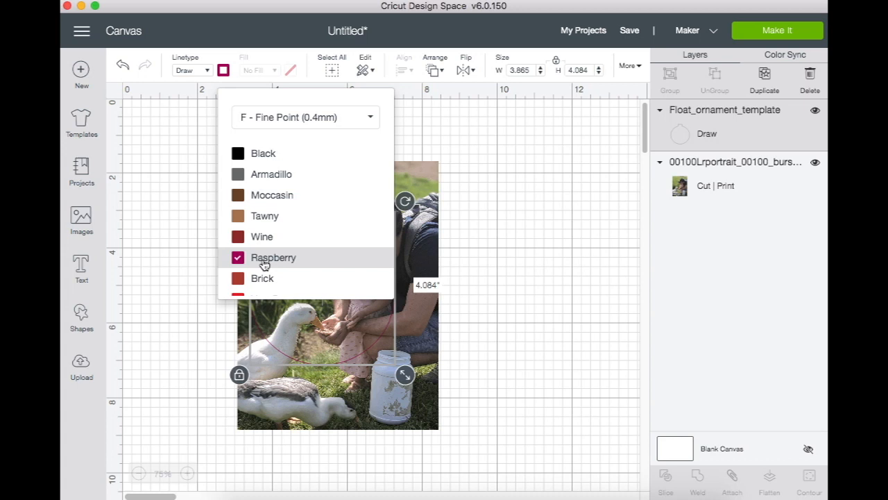
pyautogui.scroll(-3)
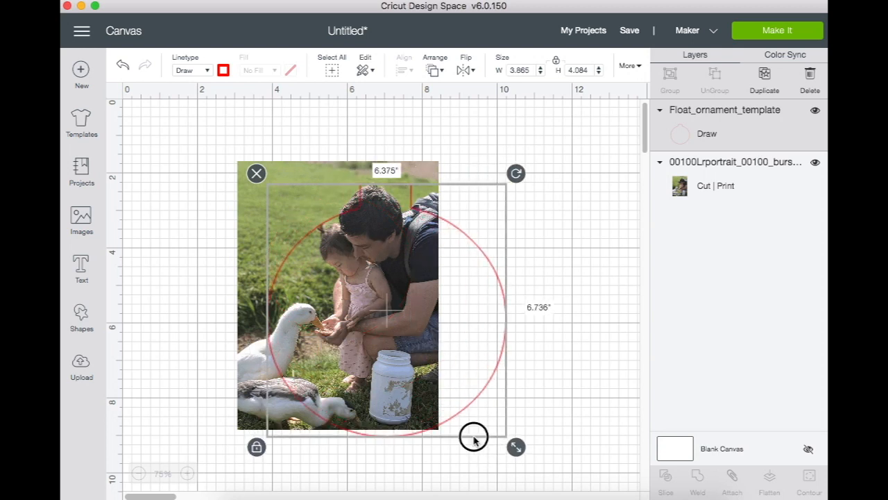
pyautogui.click(594, 325)
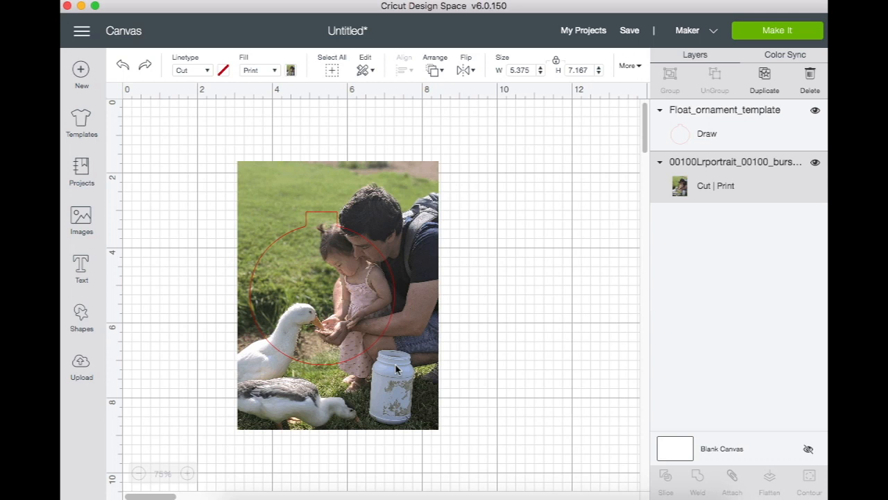
# Resize the photo to about 3.9 by 5.2 in and line it up behind the ornament template.
pyautogui.click(413, 416)
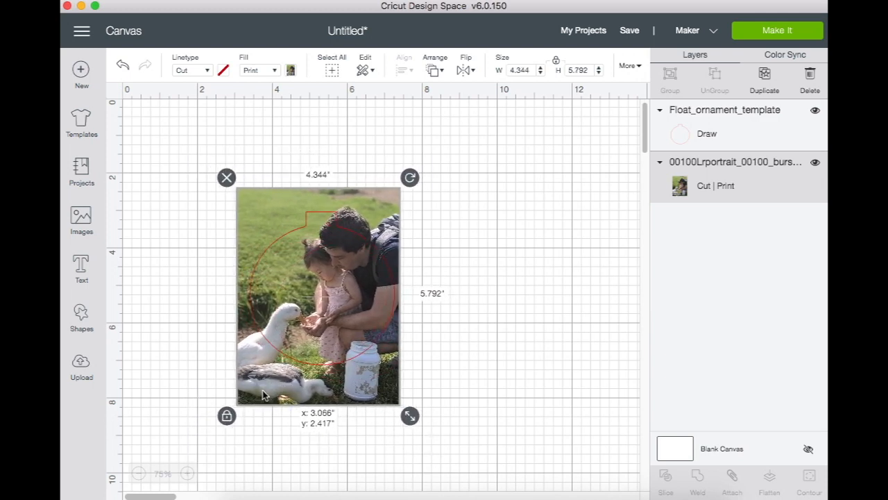
pyautogui.moveTo(409, 415); pyautogui.dragTo(387, 386)
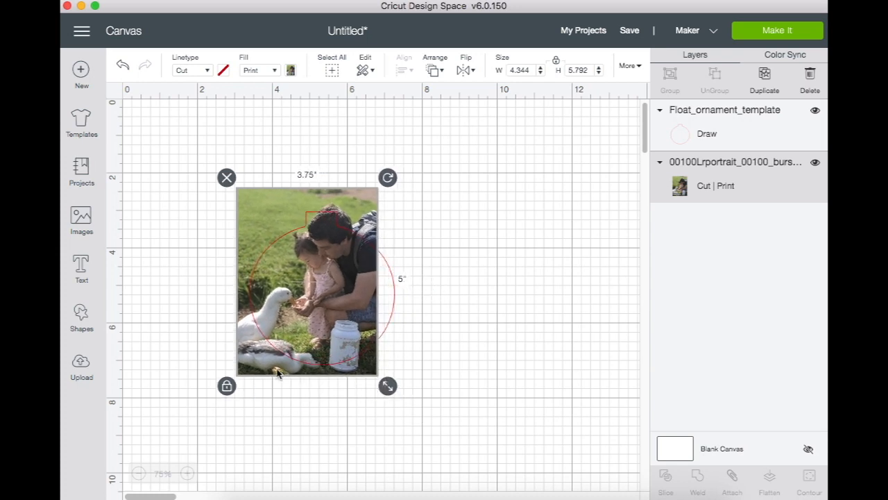
pyautogui.moveTo(388, 386); pyautogui.dragTo(402, 393)
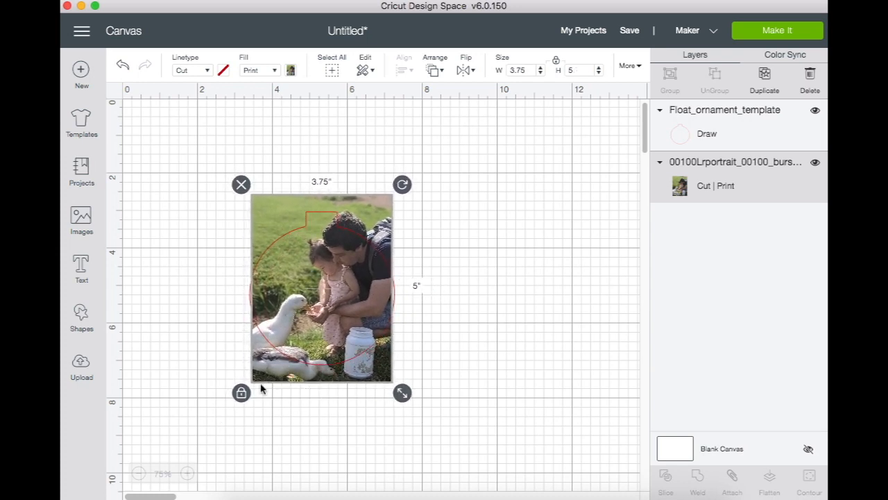
pyautogui.moveTo(402, 391); pyautogui.dragTo(381, 374)
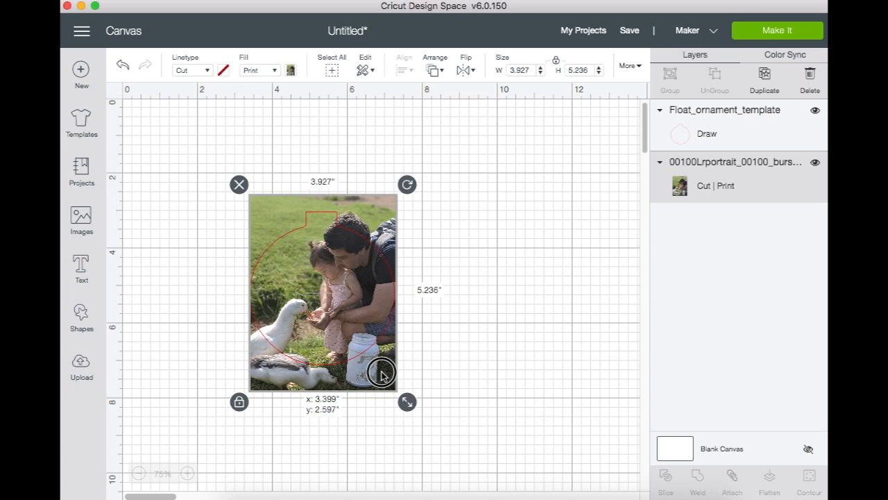
pyautogui.moveTo(380, 374); pyautogui.dragTo(381, 380)
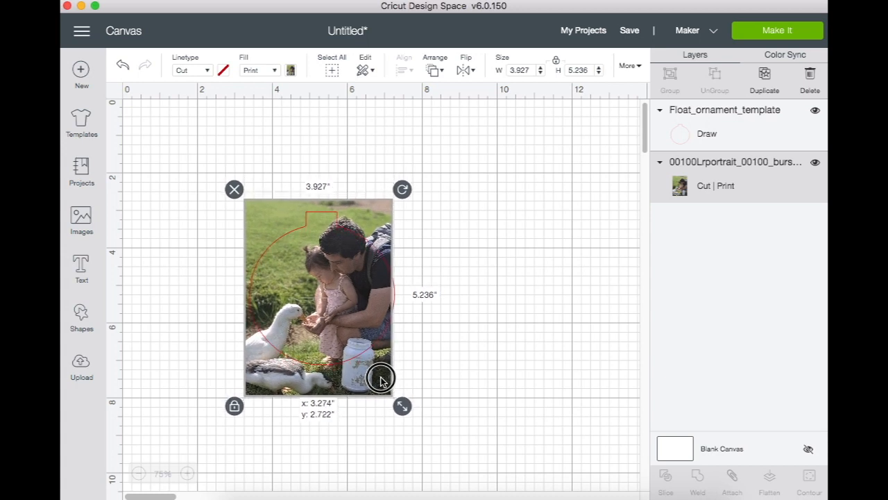
pyautogui.moveTo(380, 377); pyautogui.dragTo(383, 386)
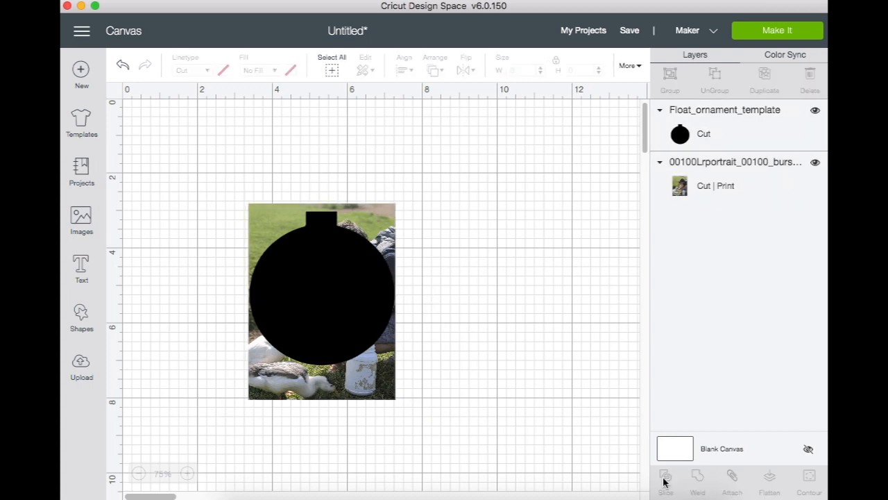
# Slice the photo with the ornament shape, hide the black piece and delete the outer scrap, leaving a 3.9 by 4.1 in print layer.
pyautogui.click(665, 478)
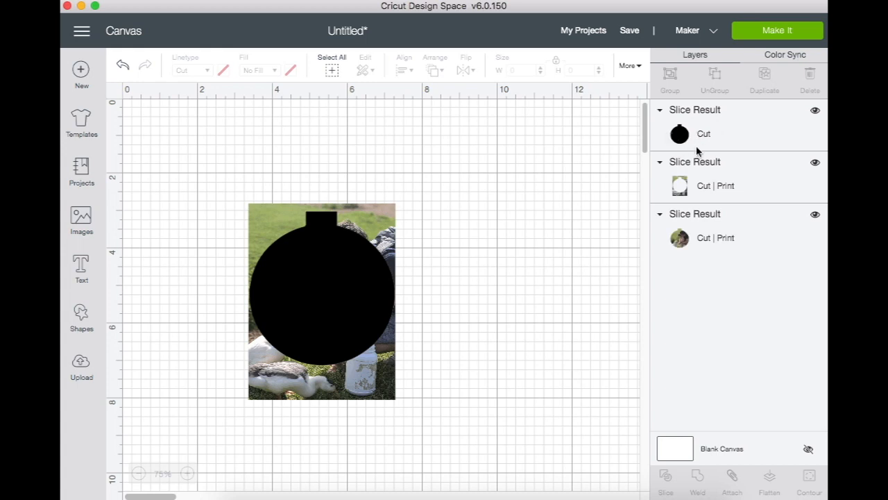
pyautogui.click(816, 110)
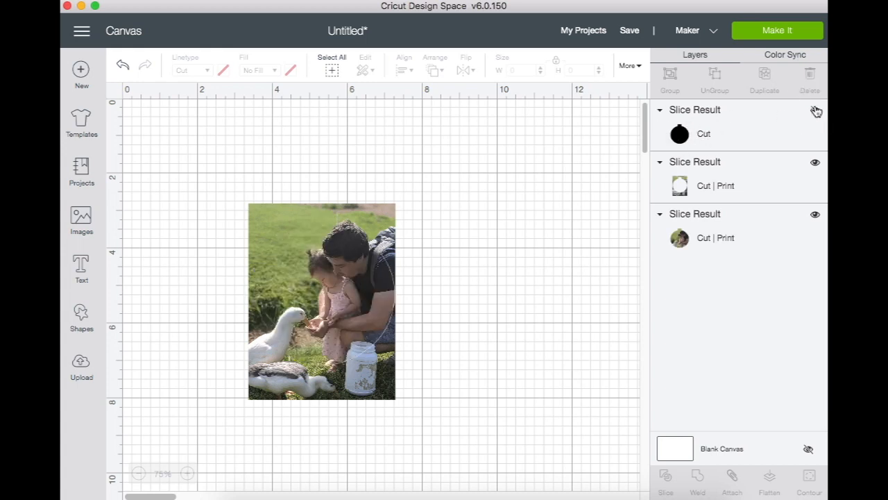
pyautogui.click(815, 110)
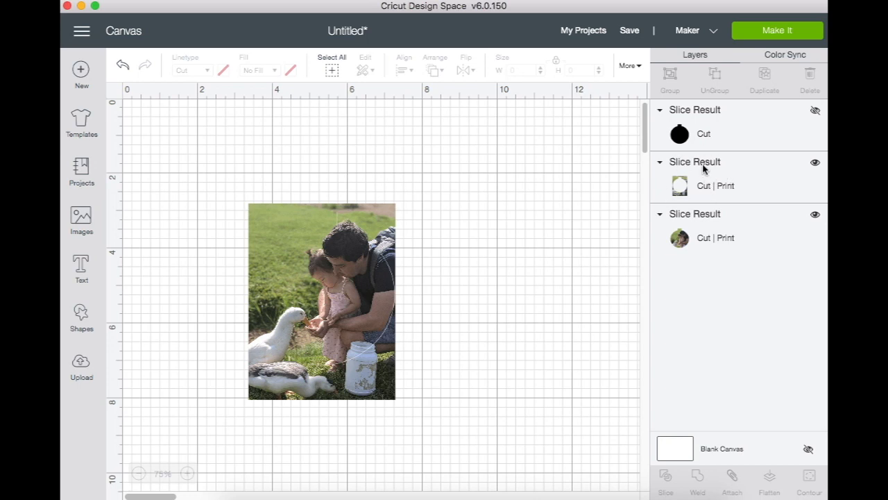
pyautogui.click(715, 186)
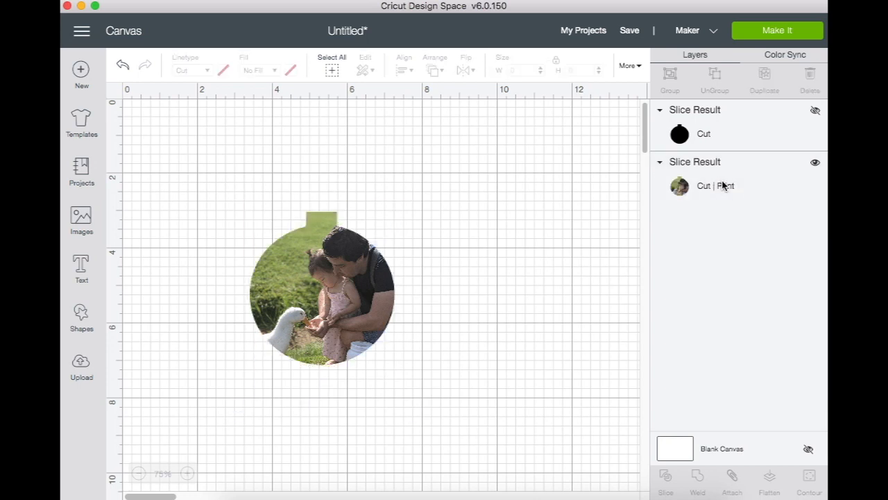
pyautogui.click(715, 186)
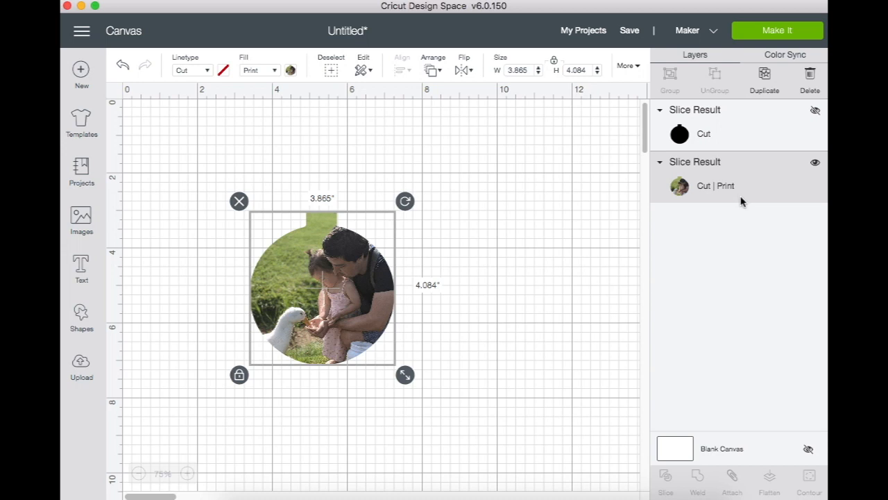
pyautogui.moveTo(782, 39)
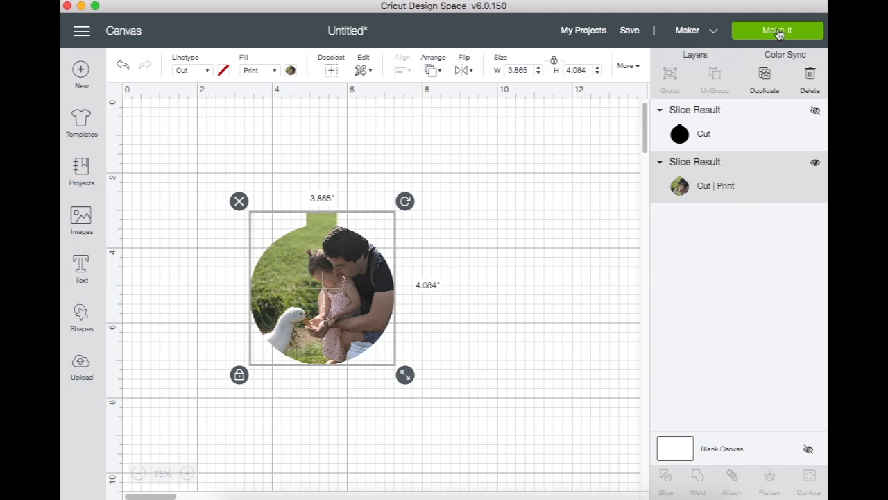
# Make It to place the ornament photo on a Letter-size Print then Cut mat.
pyautogui.click(778, 31)
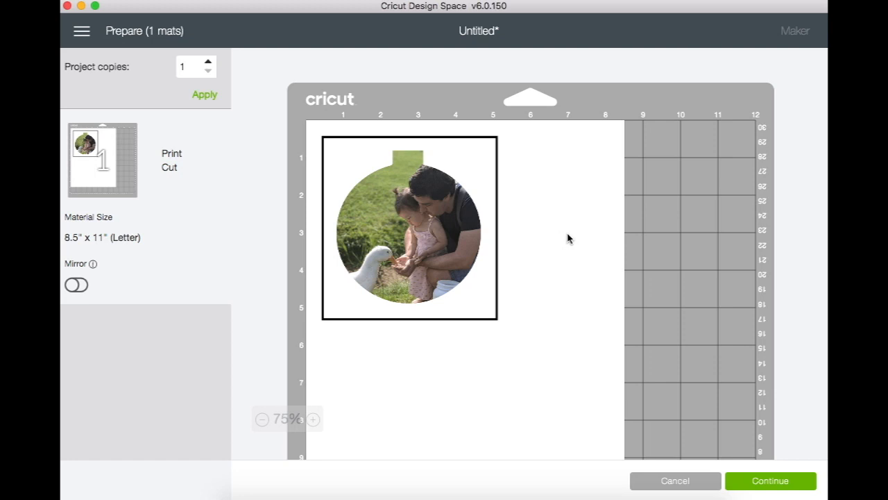
pyautogui.moveTo(408, 236)
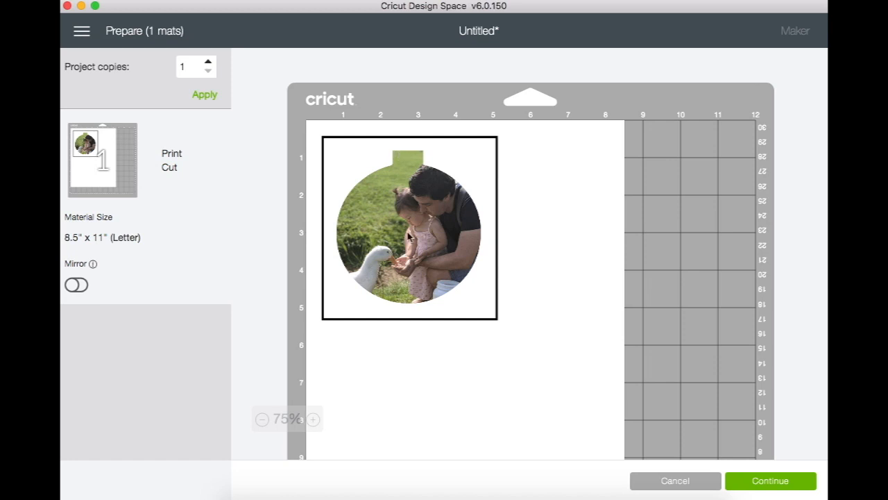
pyautogui.moveTo(80, 304)
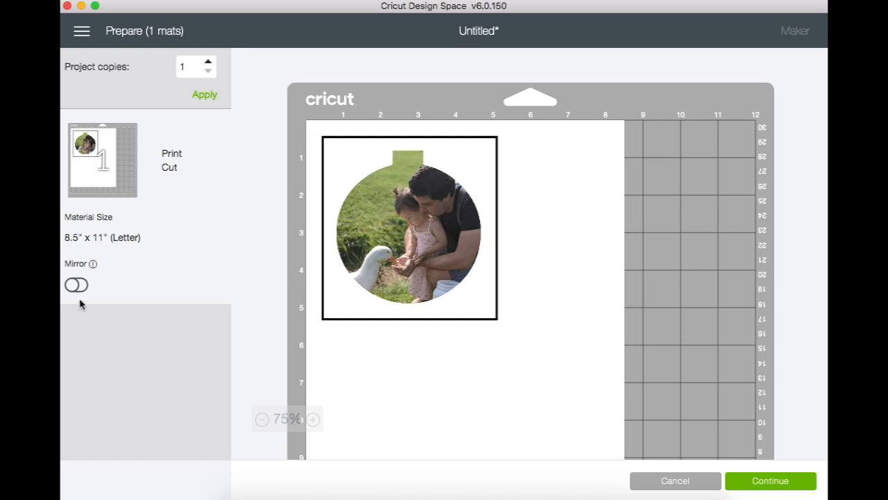
# Turn on Mirror so the ornament photo is flipped horizontally on the mat.
pyautogui.click(76, 285)
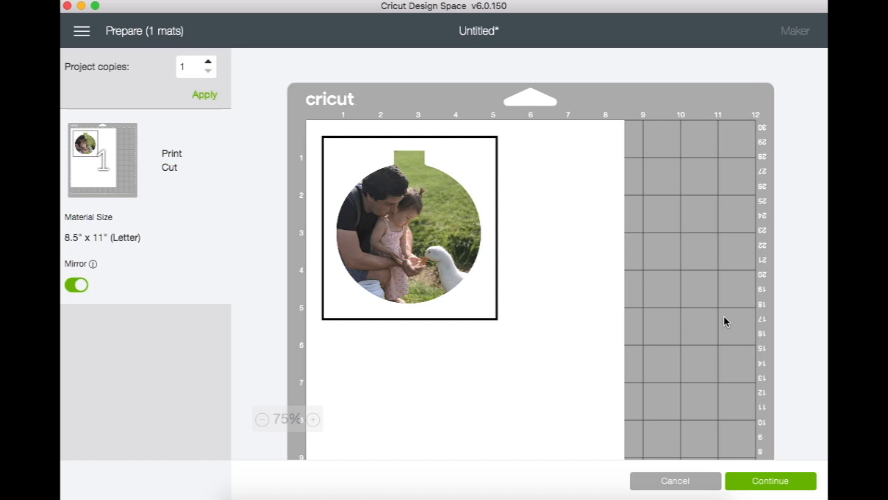
pyautogui.moveTo(590, 291)
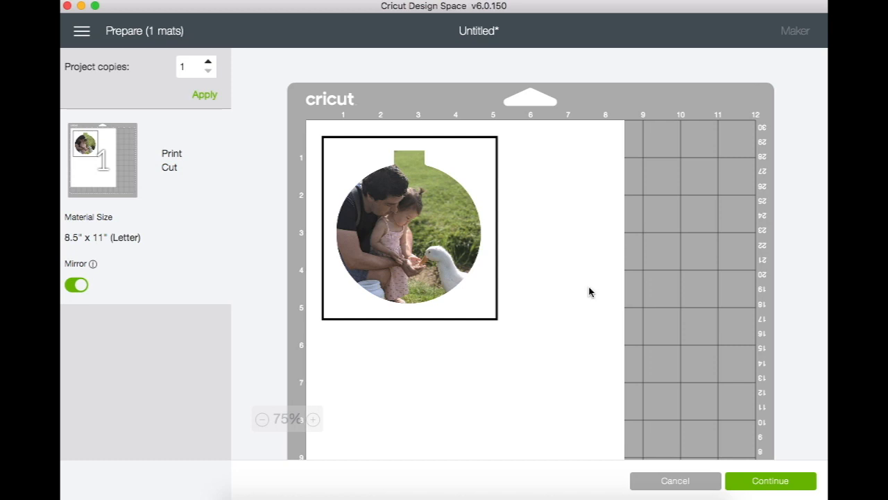
pyautogui.moveTo(661, 358)
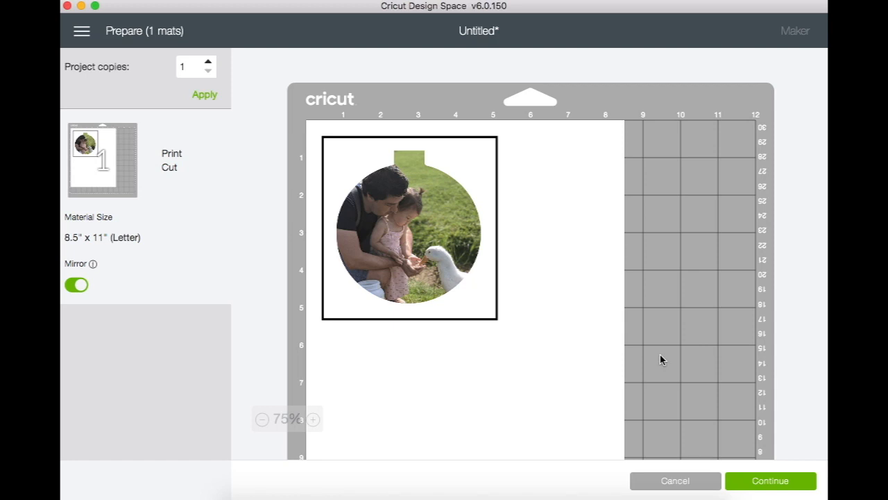